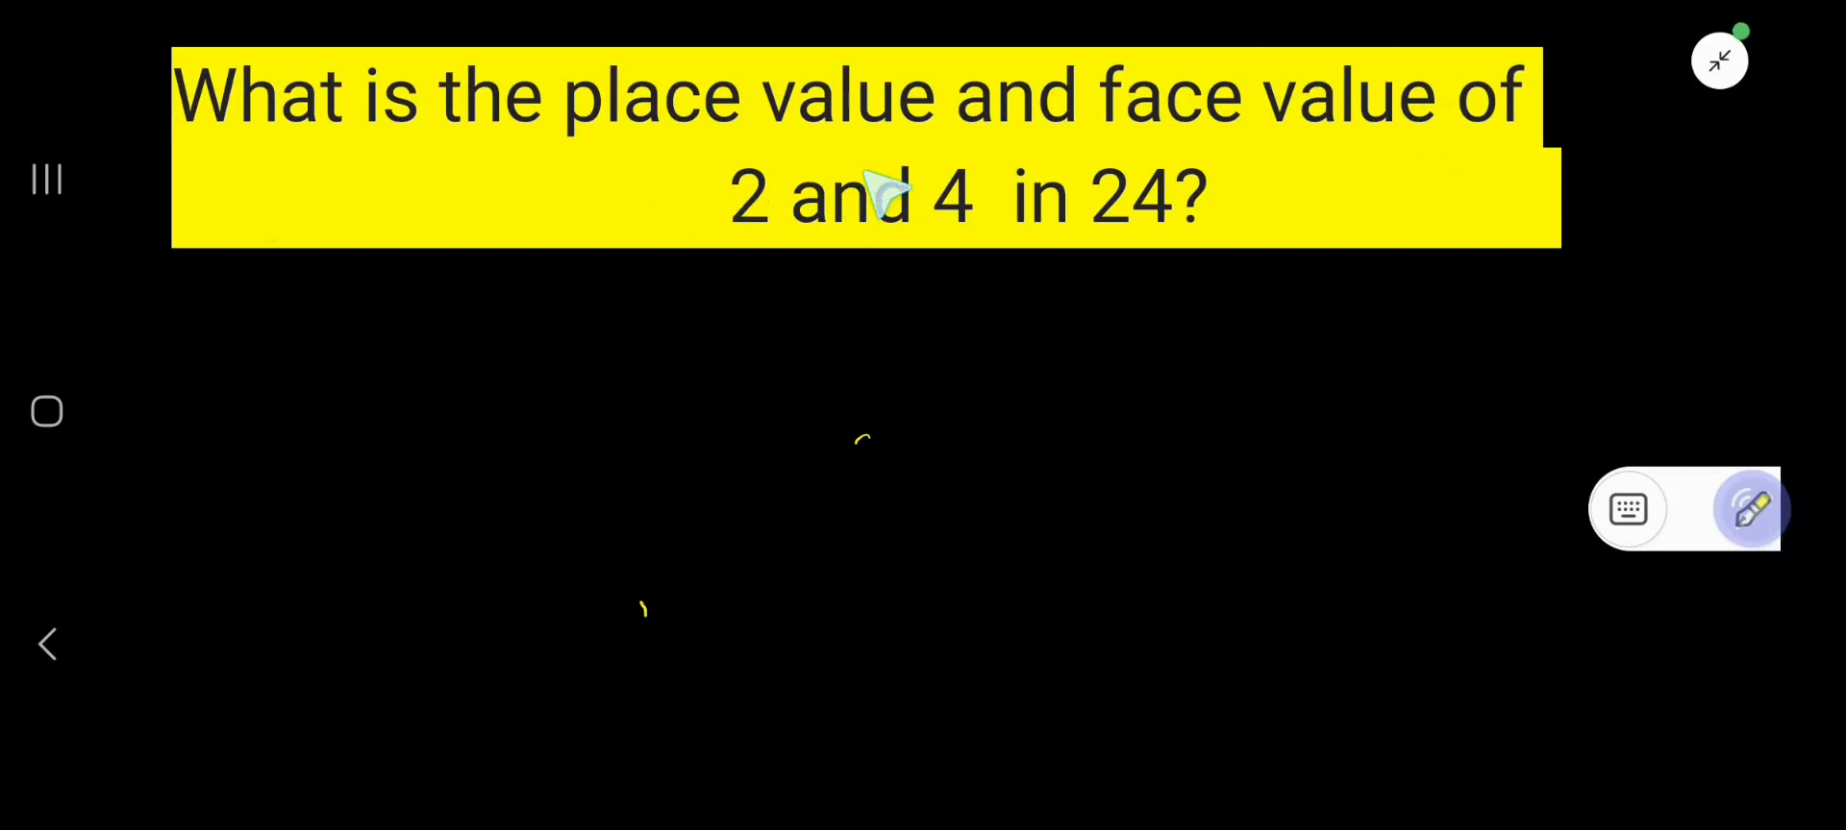
mouse_move(936, 277)
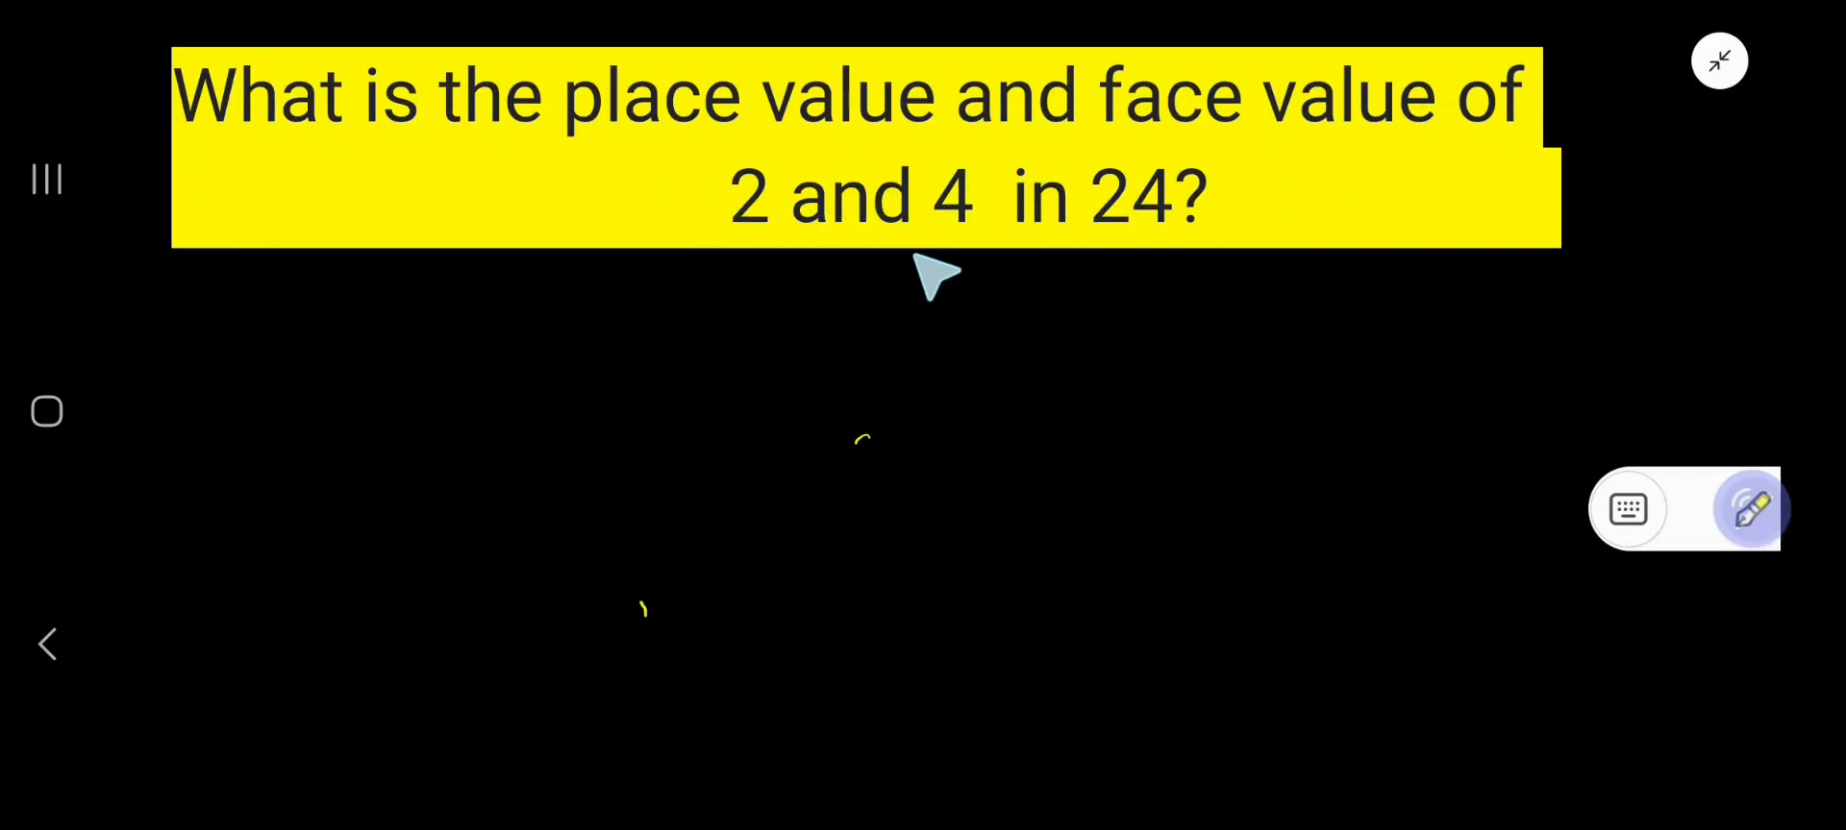
- Write F.V. and draw an arrow after it pointing to the face values 2 and 4
click(857, 444)
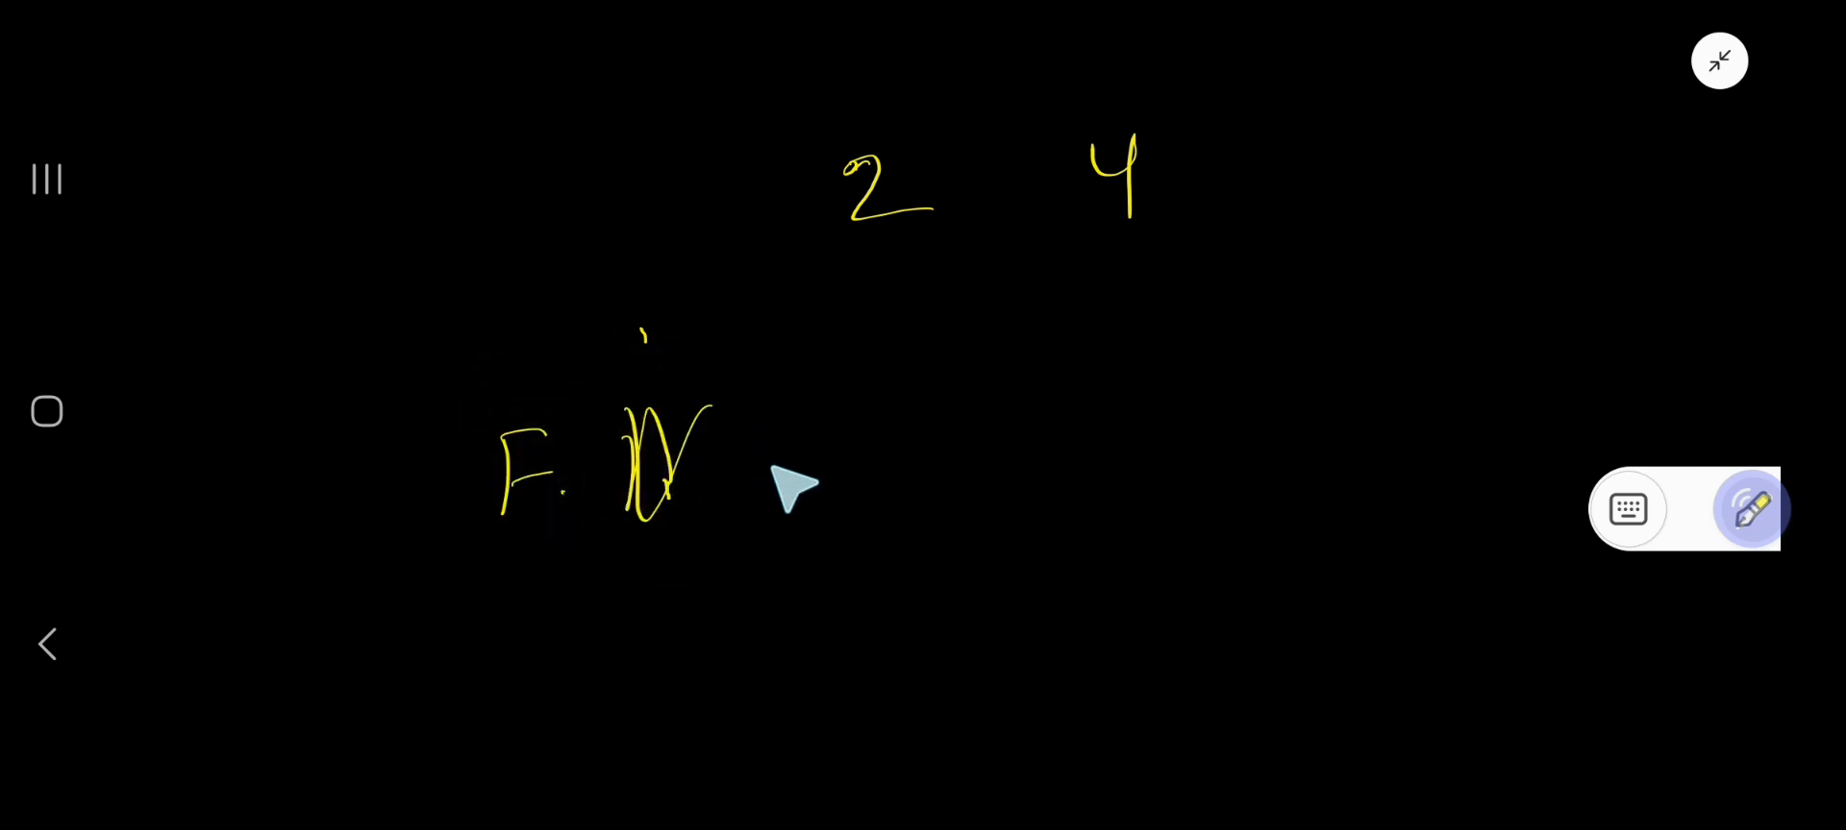
drag(754, 471, 894, 440)
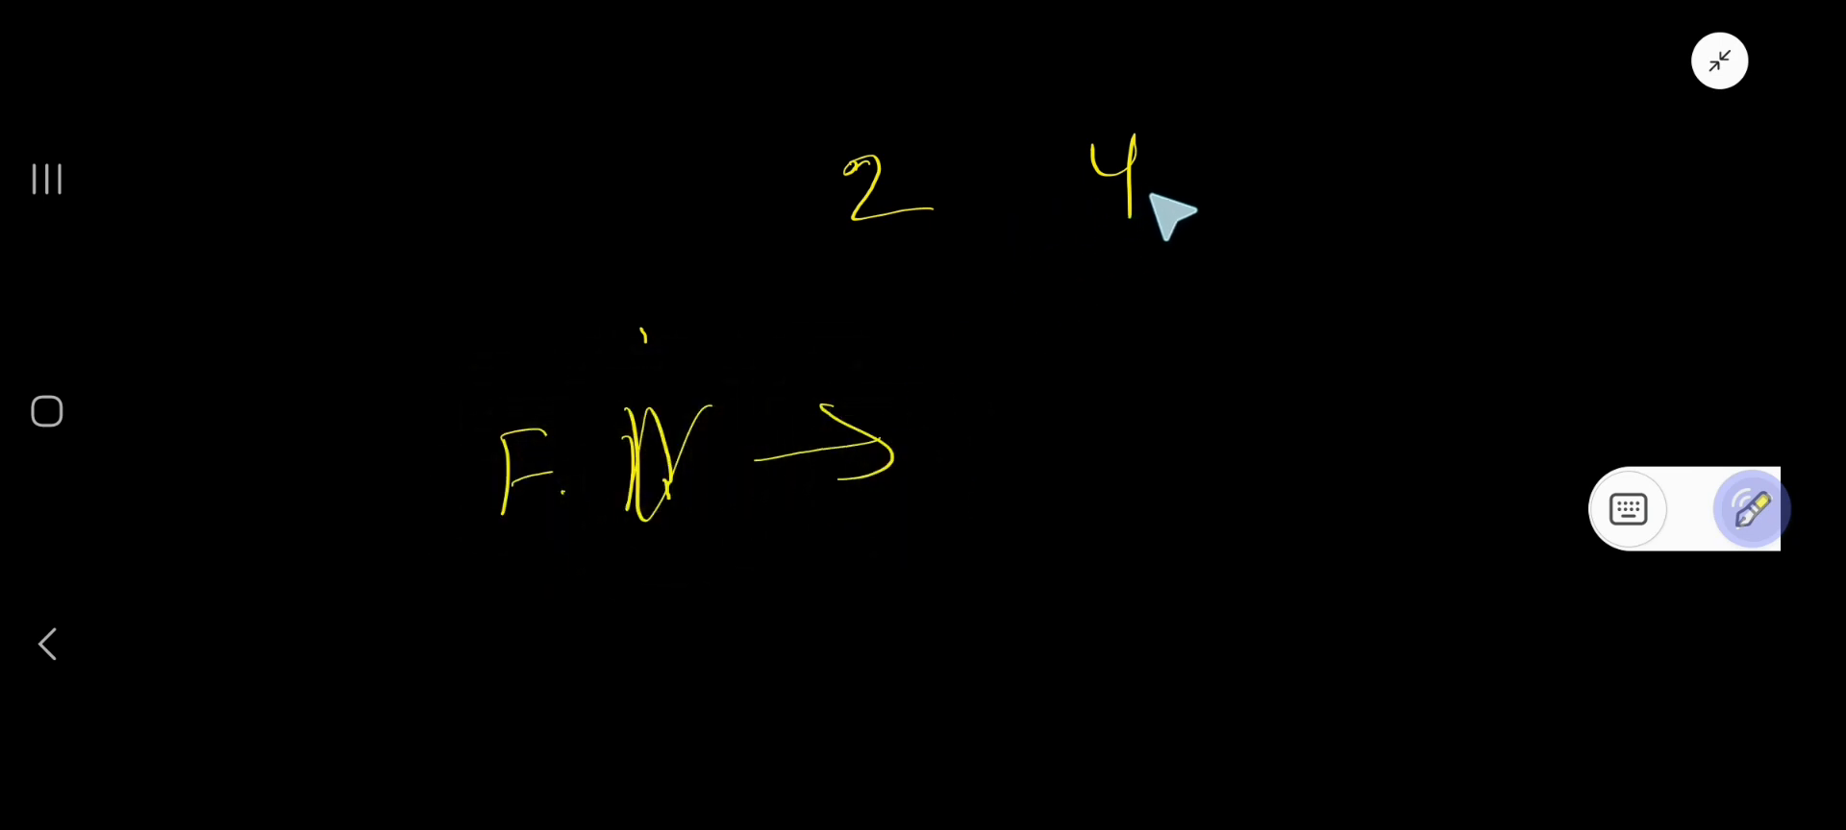
mouse_move(1013, 217)
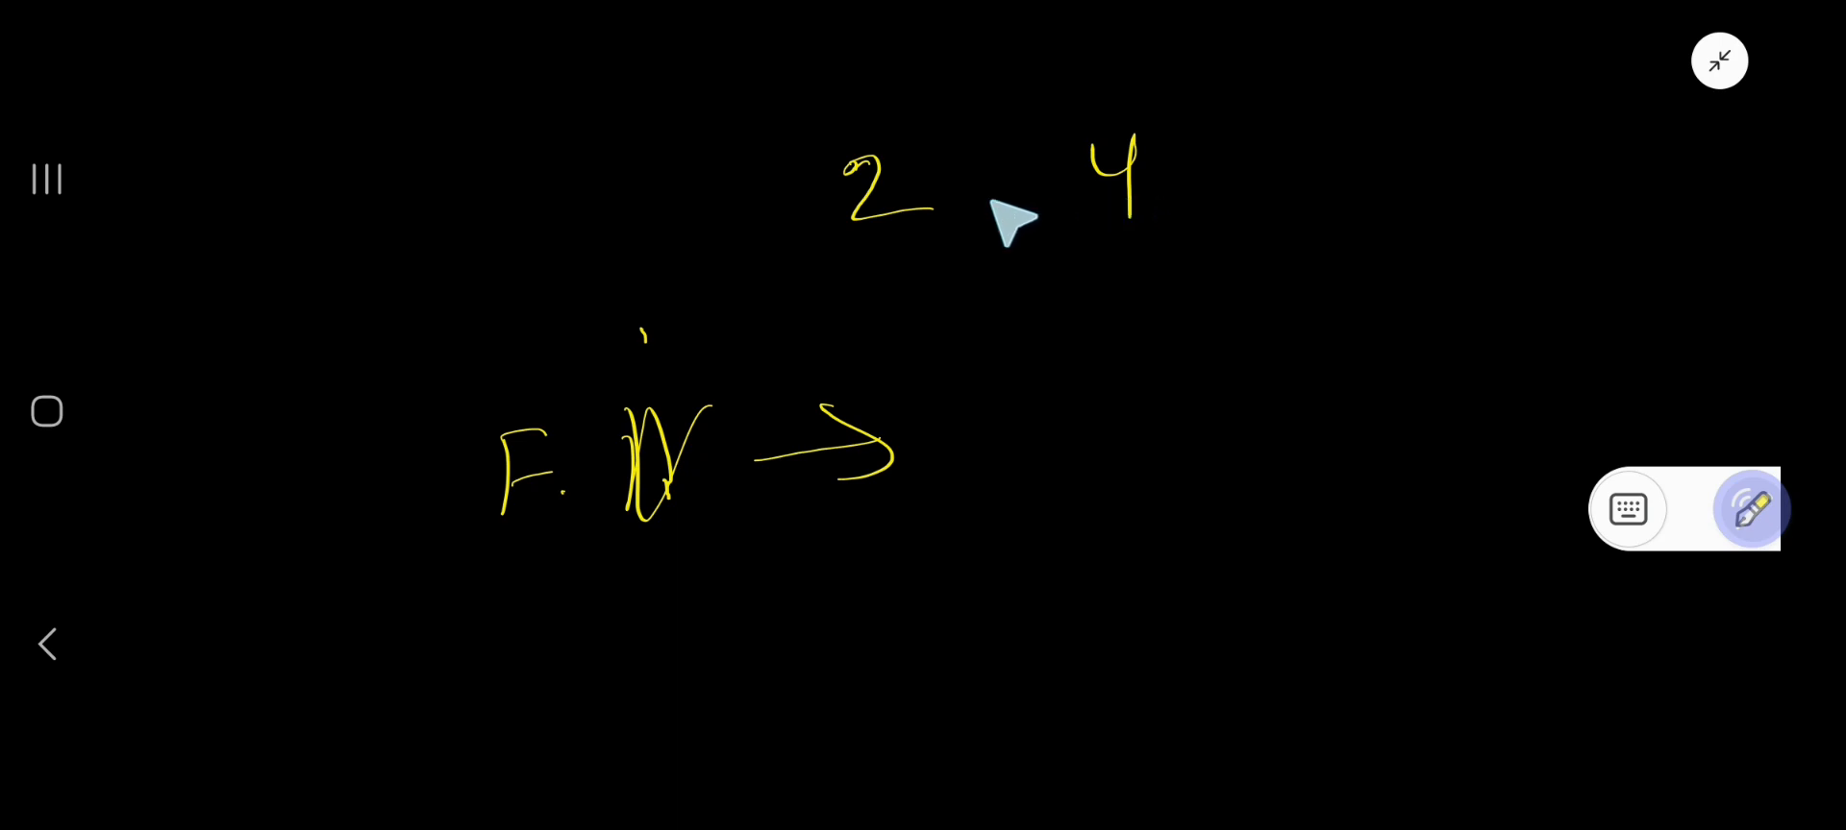
mouse_move(865, 377)
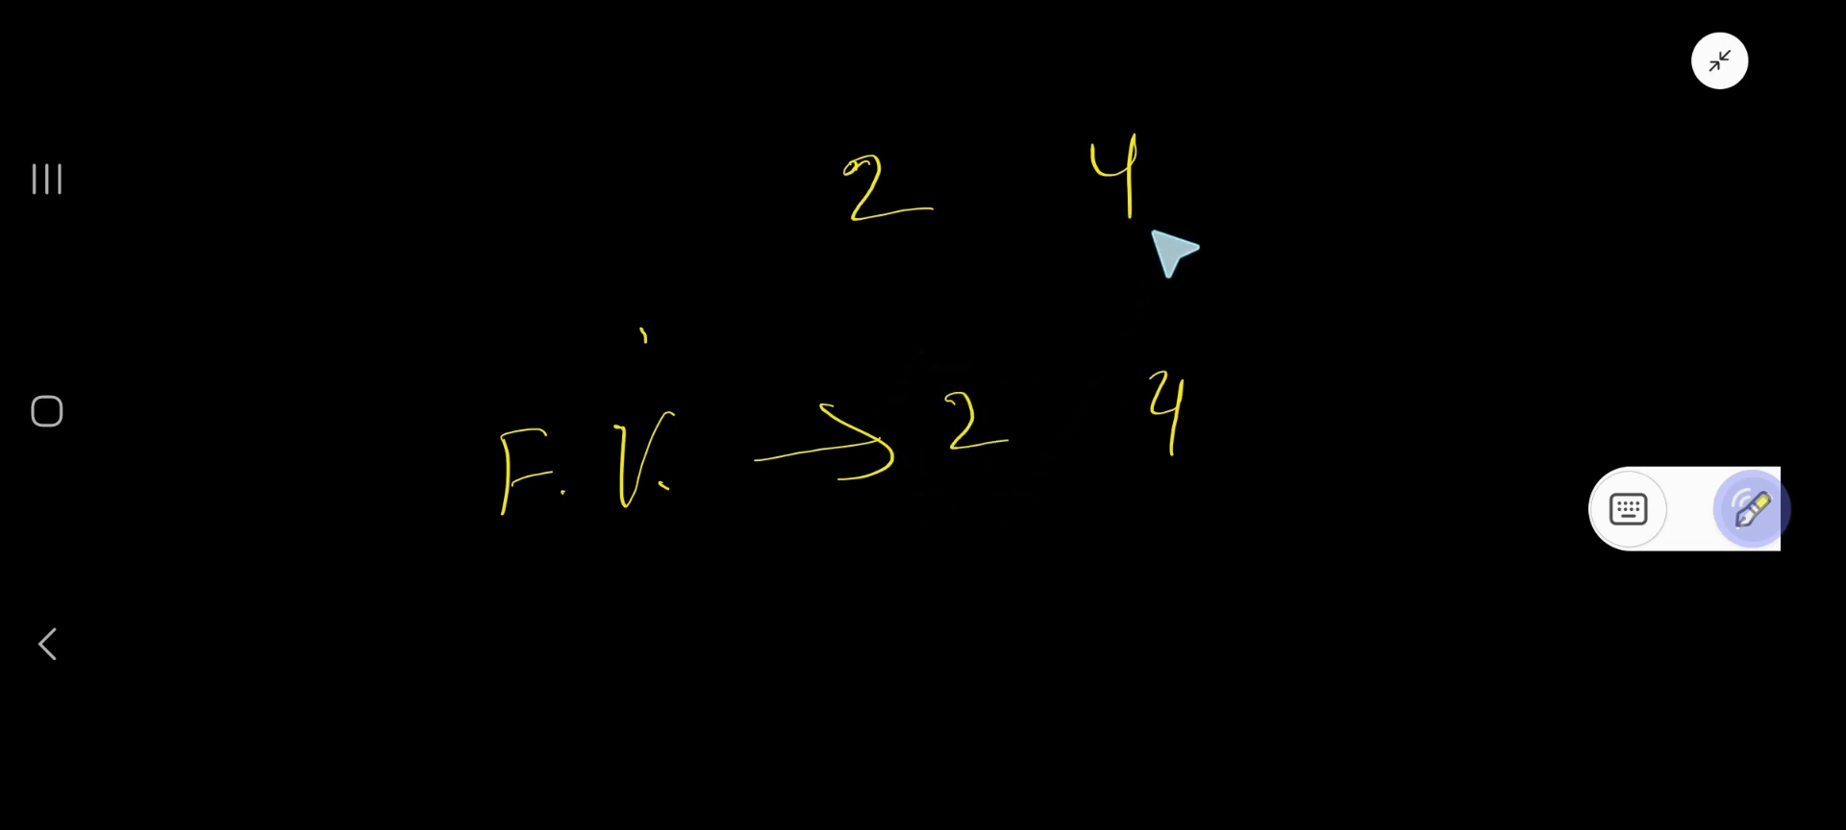
mouse_move(994, 444)
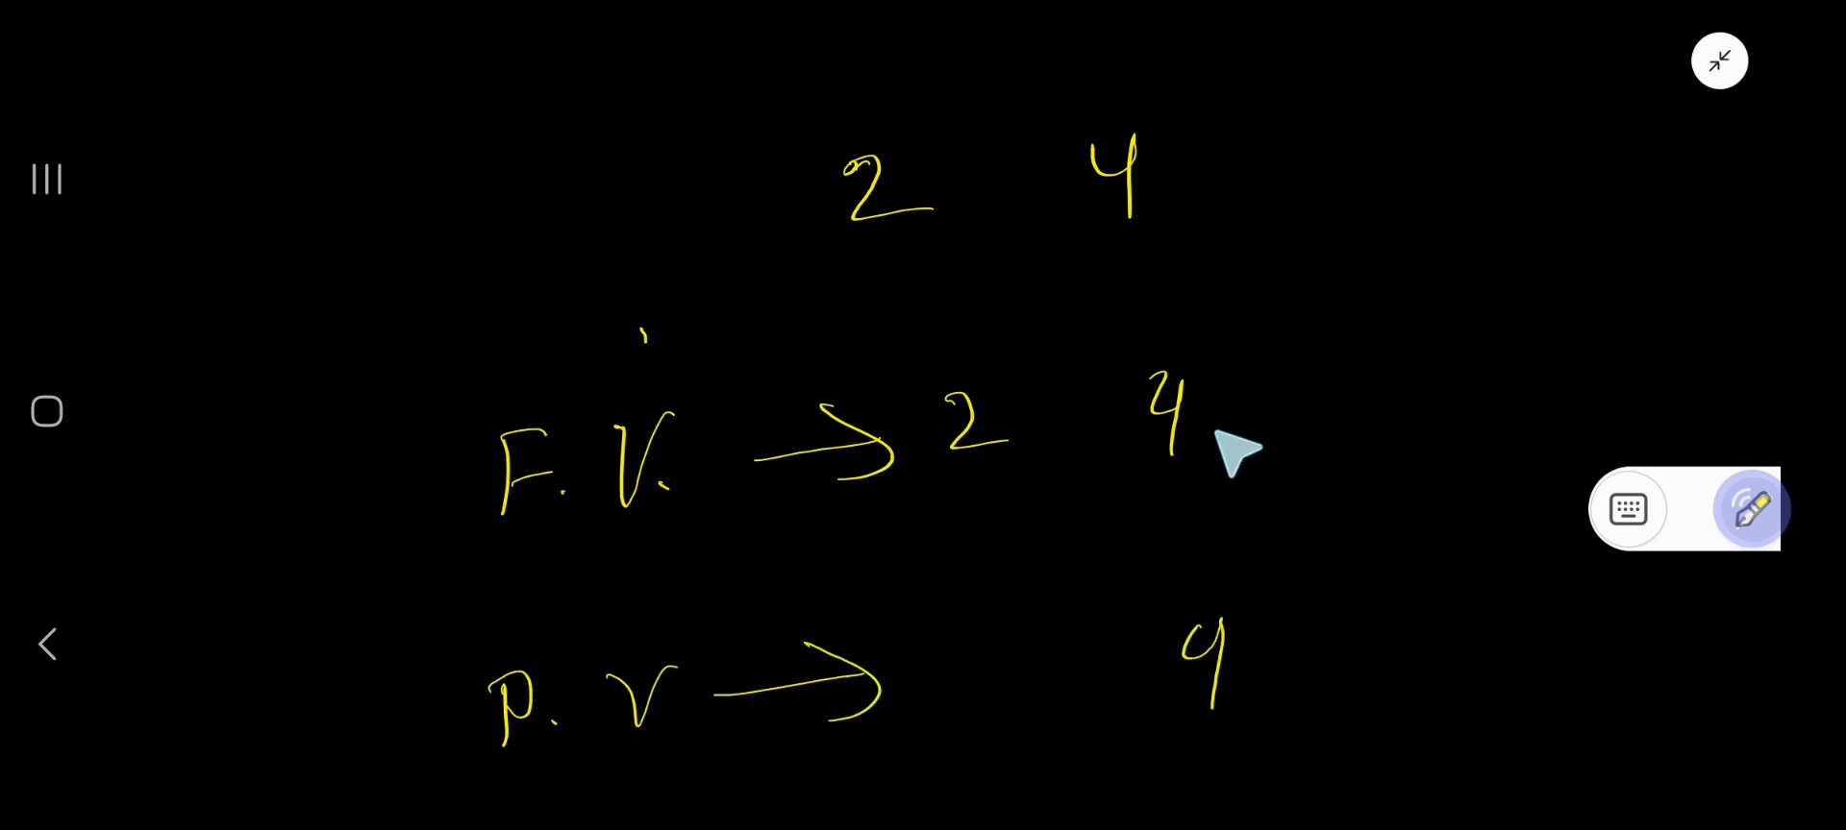
mouse_move(1165, 206)
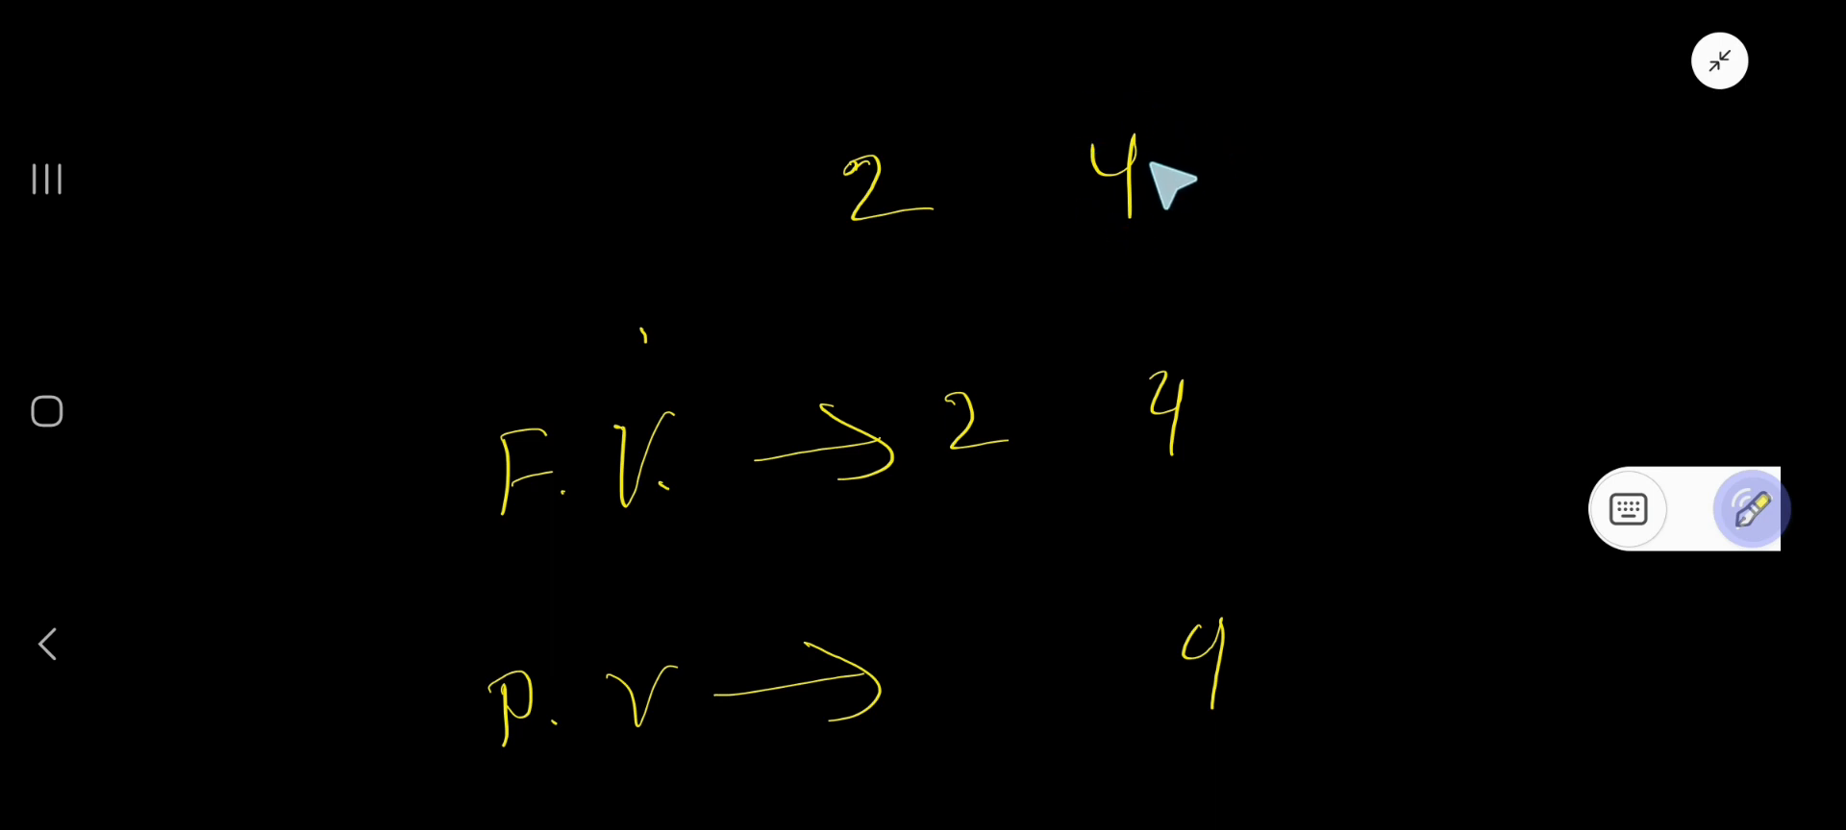
mouse_move(1148, 154)
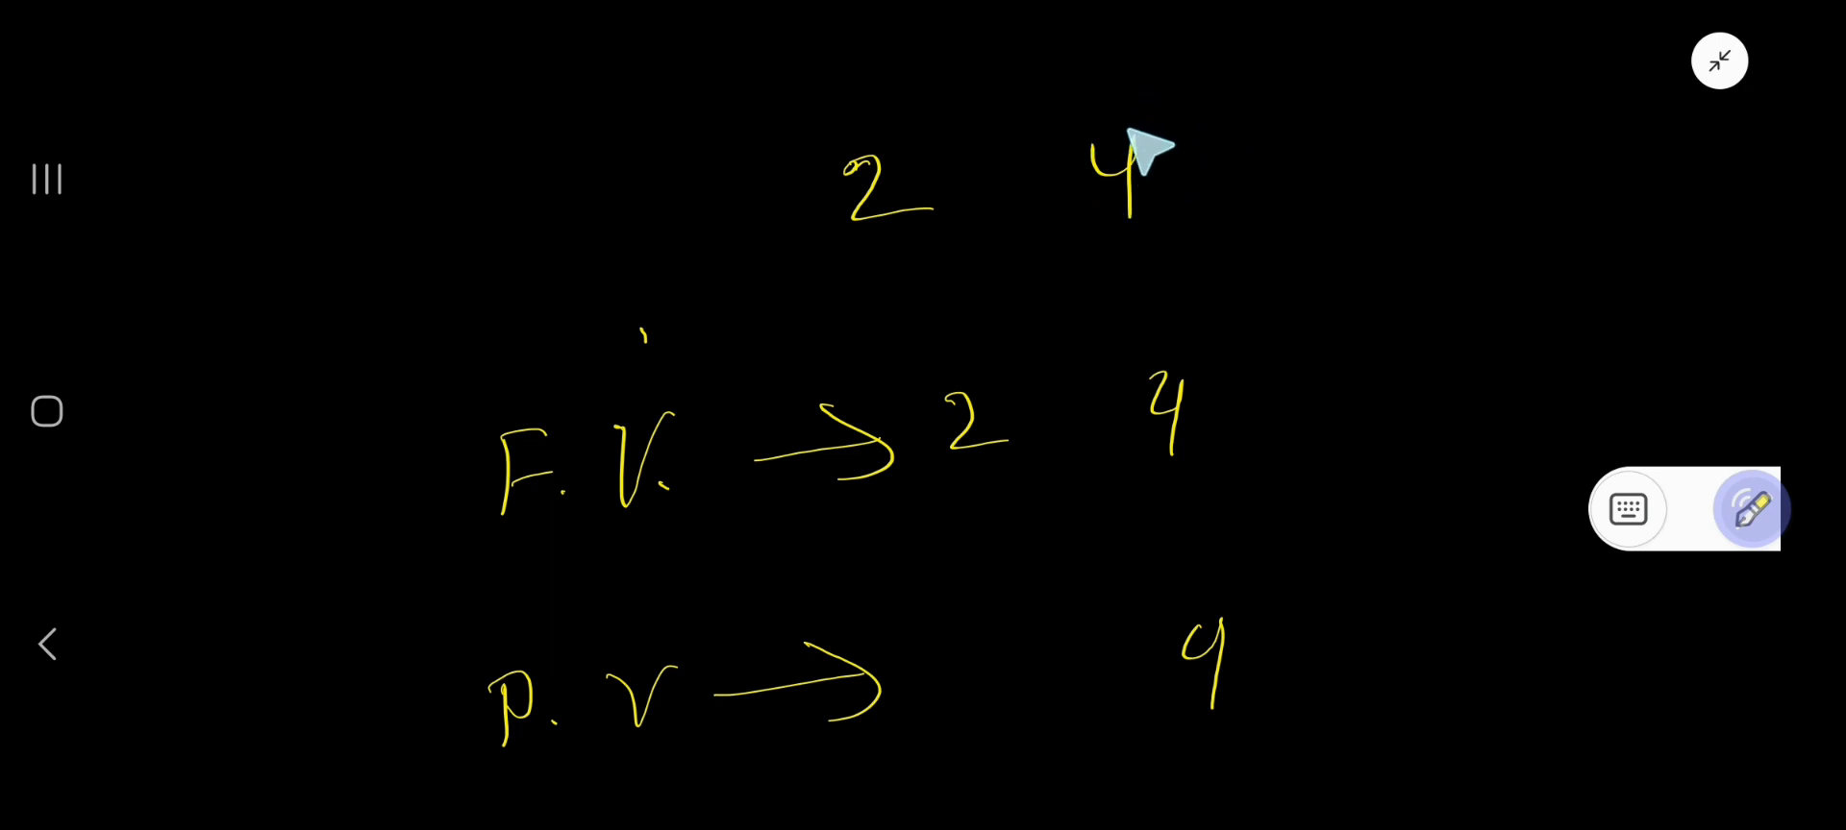
mouse_move(1177, 88)
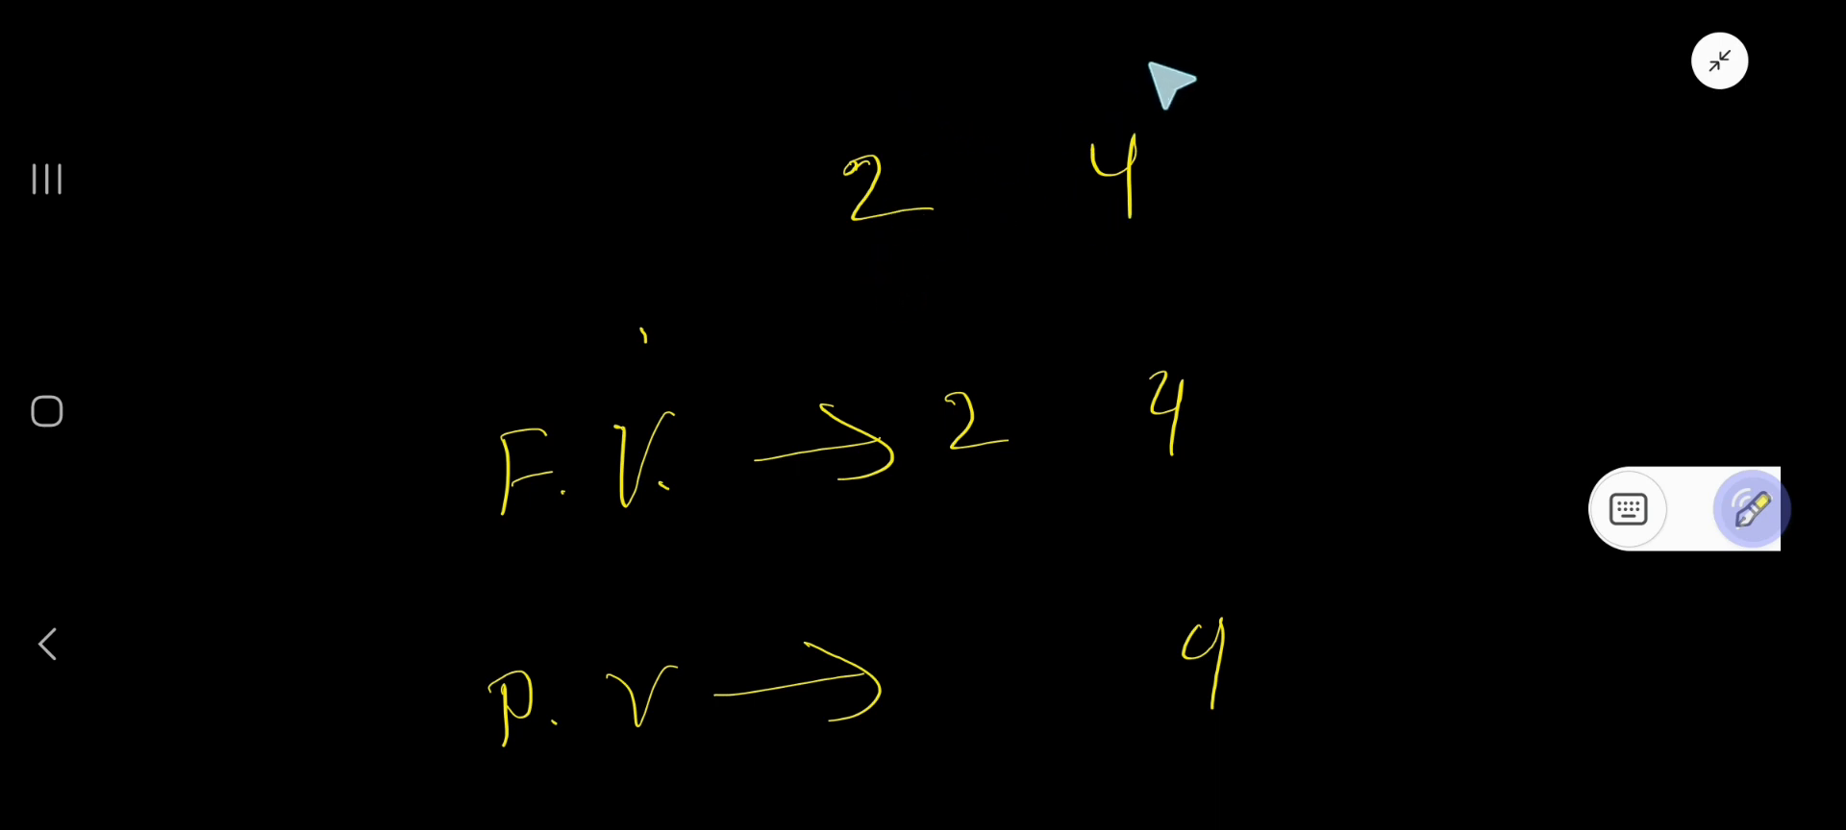
- Write 10 to the power 1 under the 2 and 10 to the power 0 under the 4
click(1120, 289)
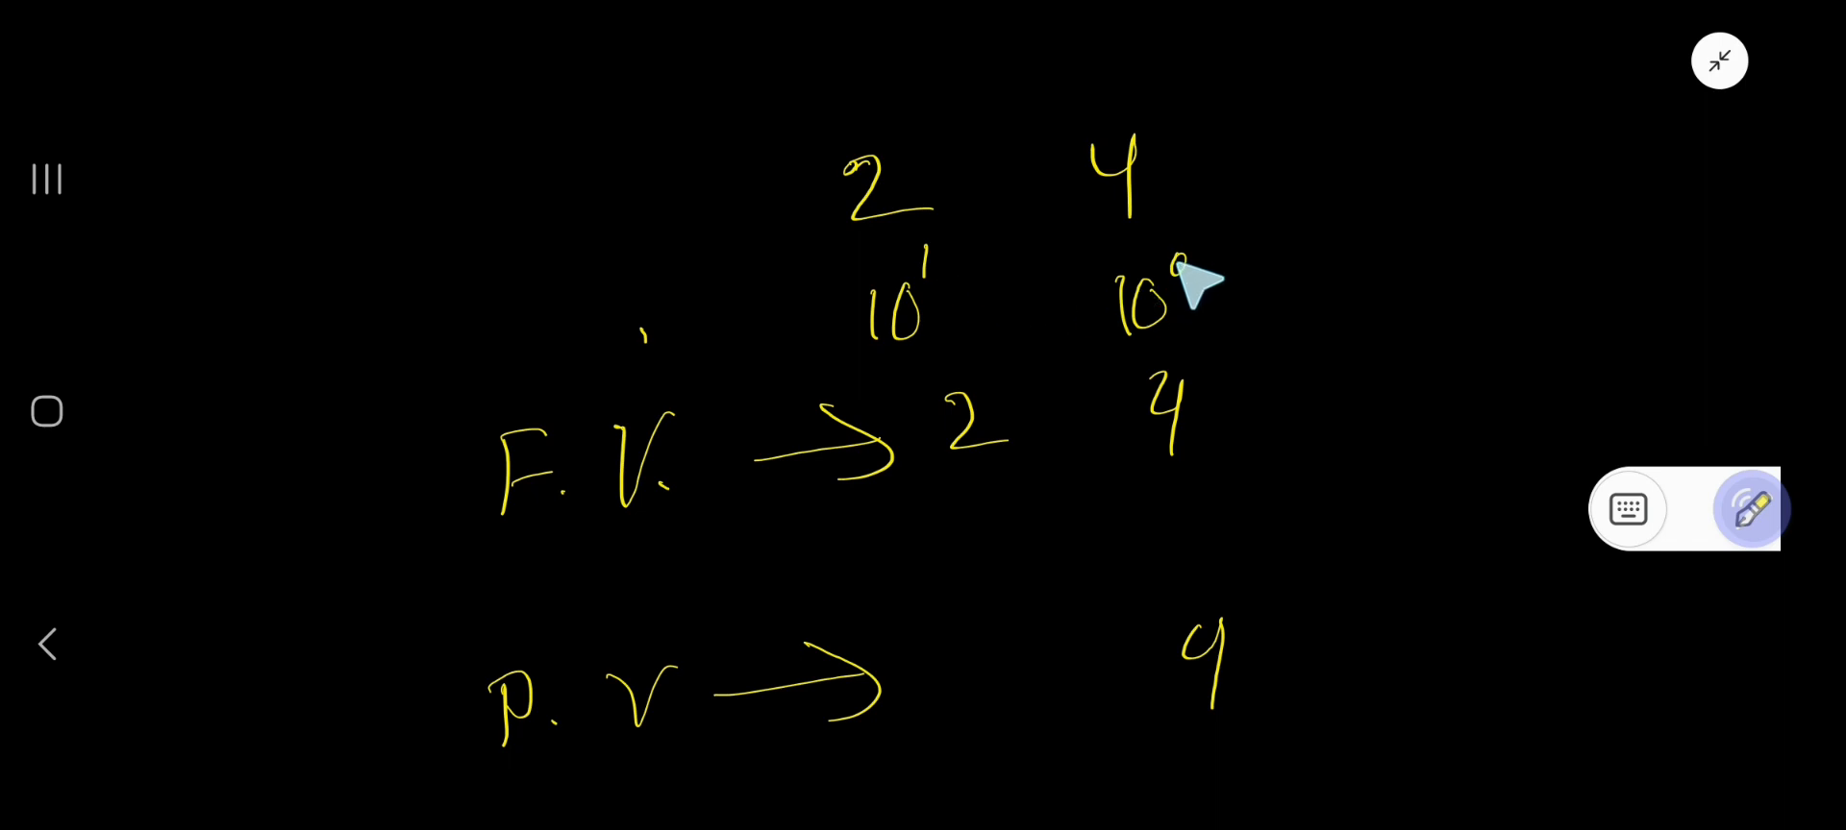
mouse_move(954, 288)
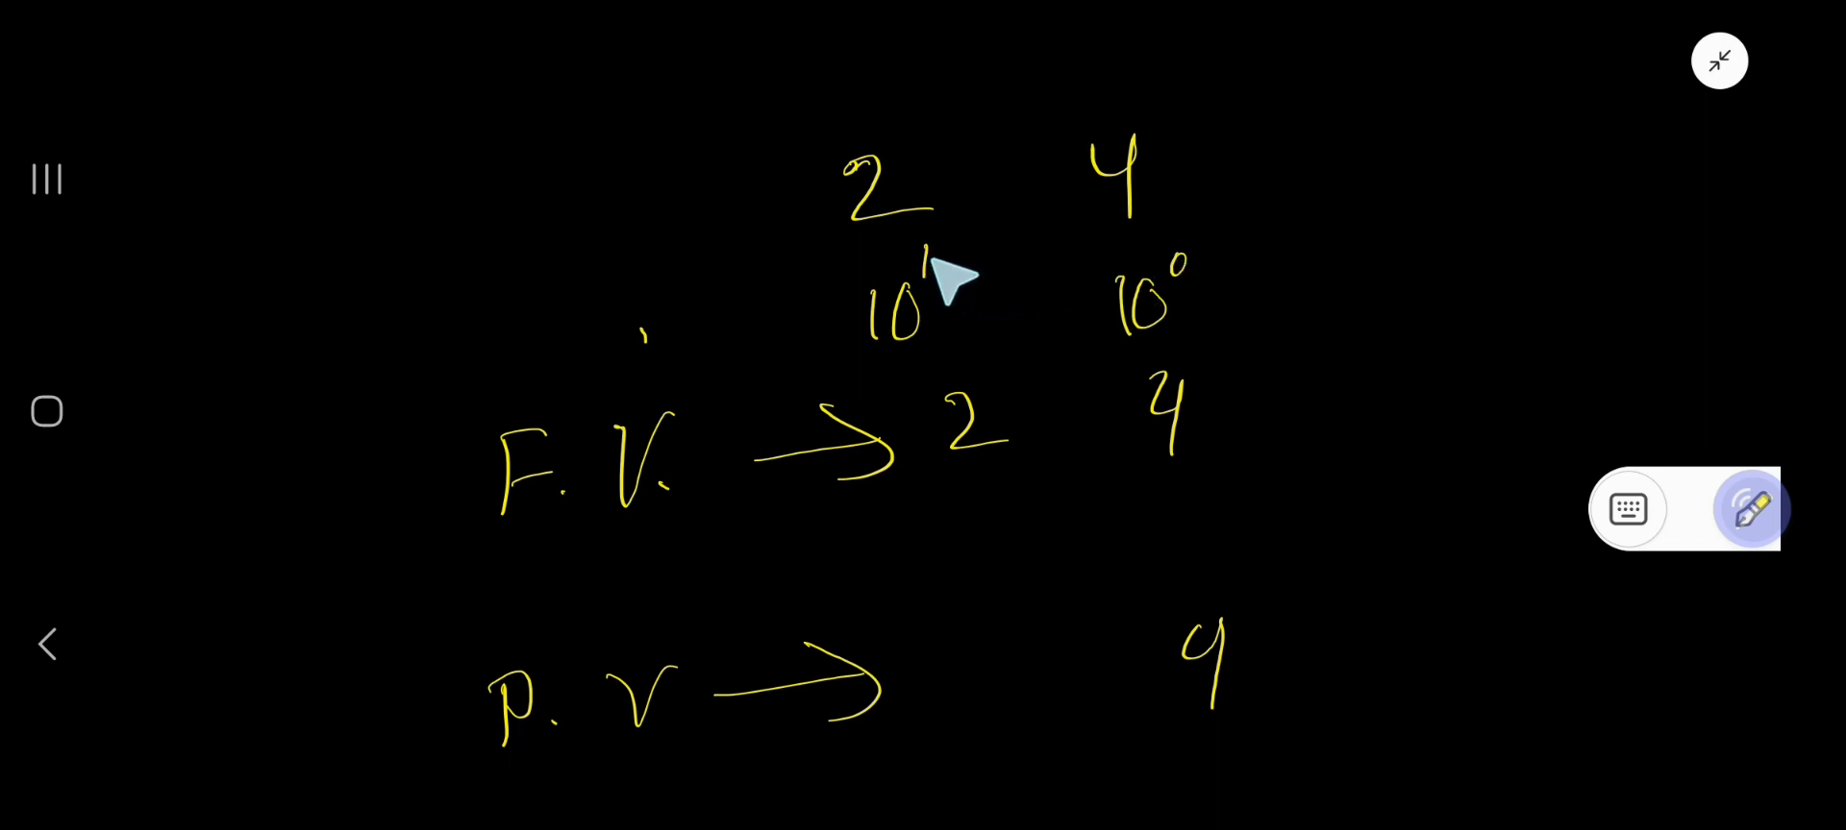
mouse_move(1136, 194)
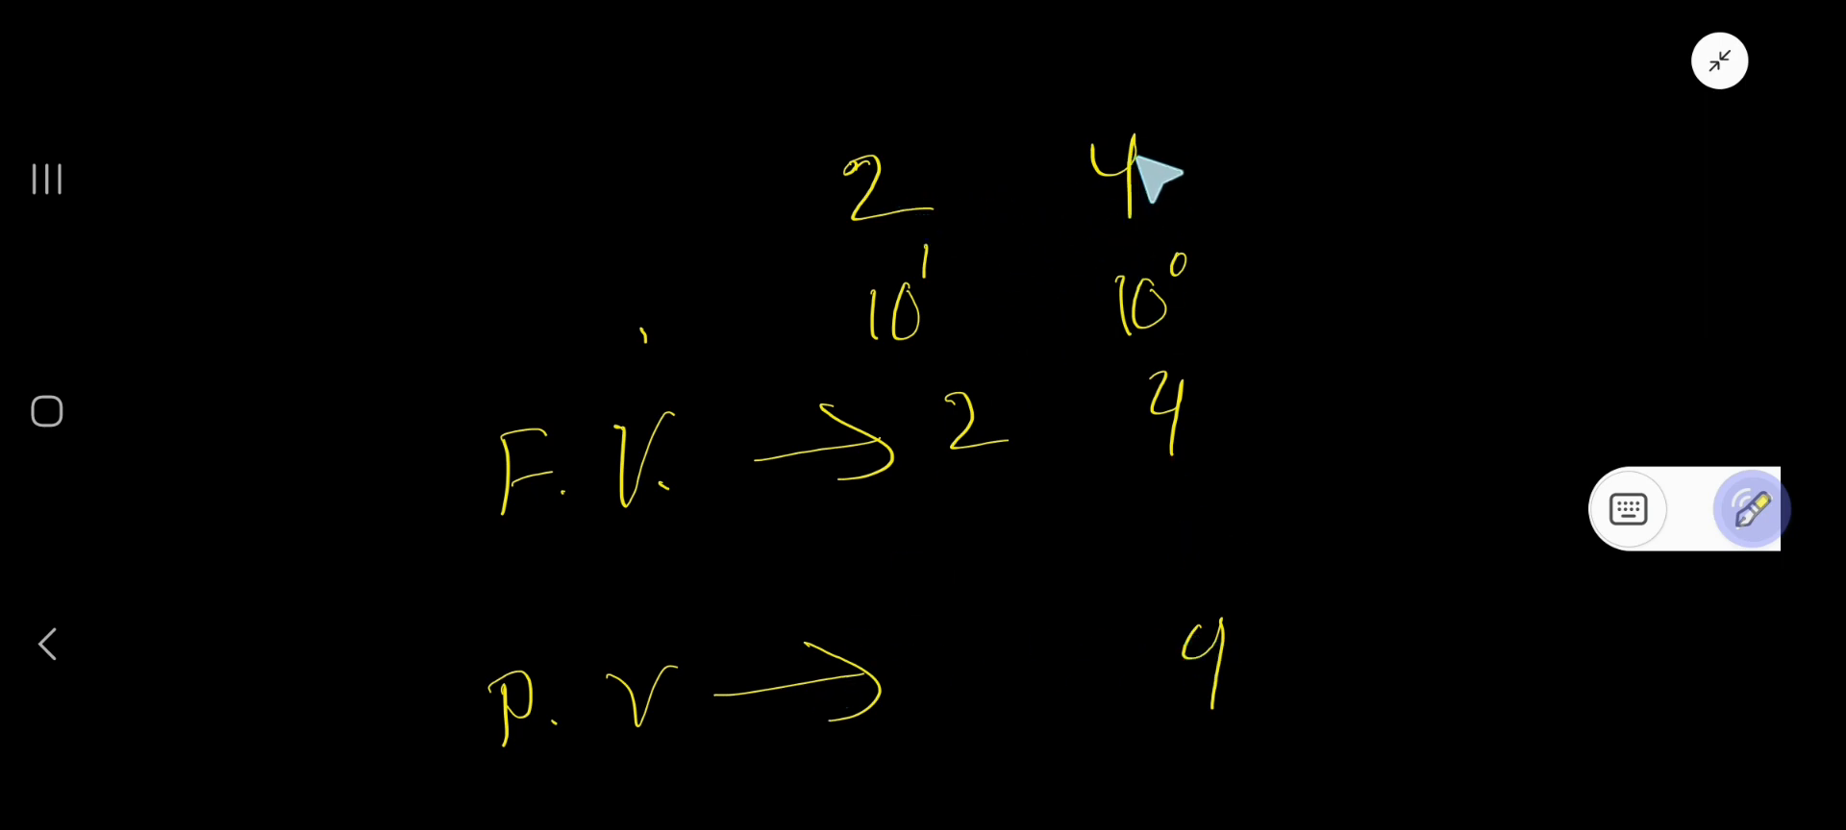
mouse_move(1165, 223)
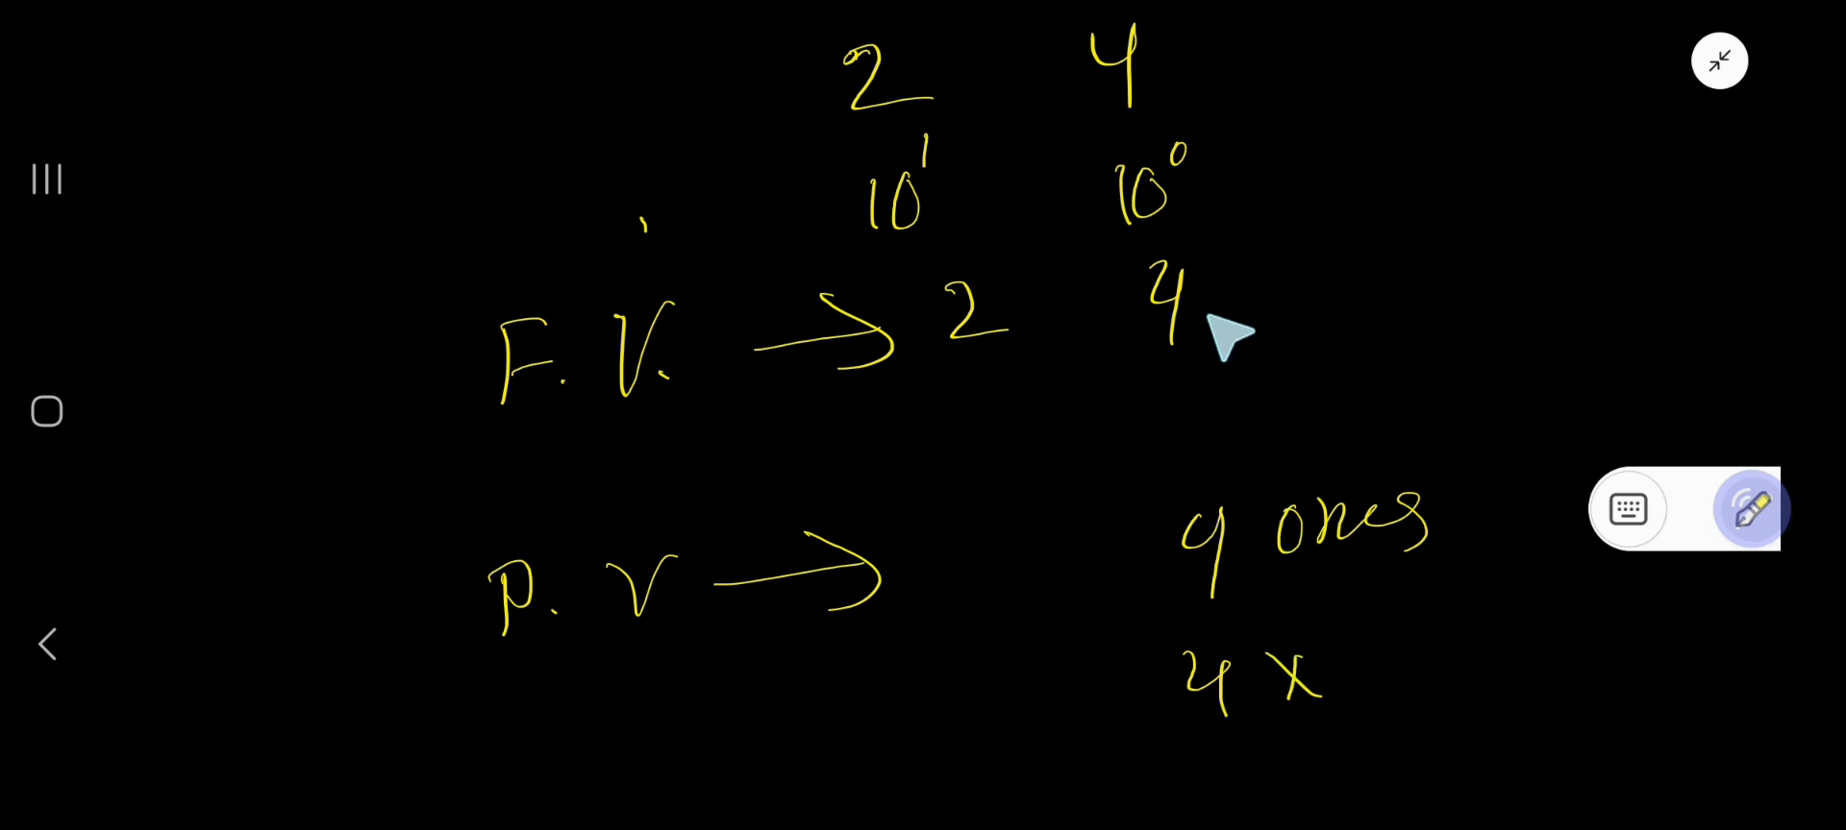
mouse_move(1376, 671)
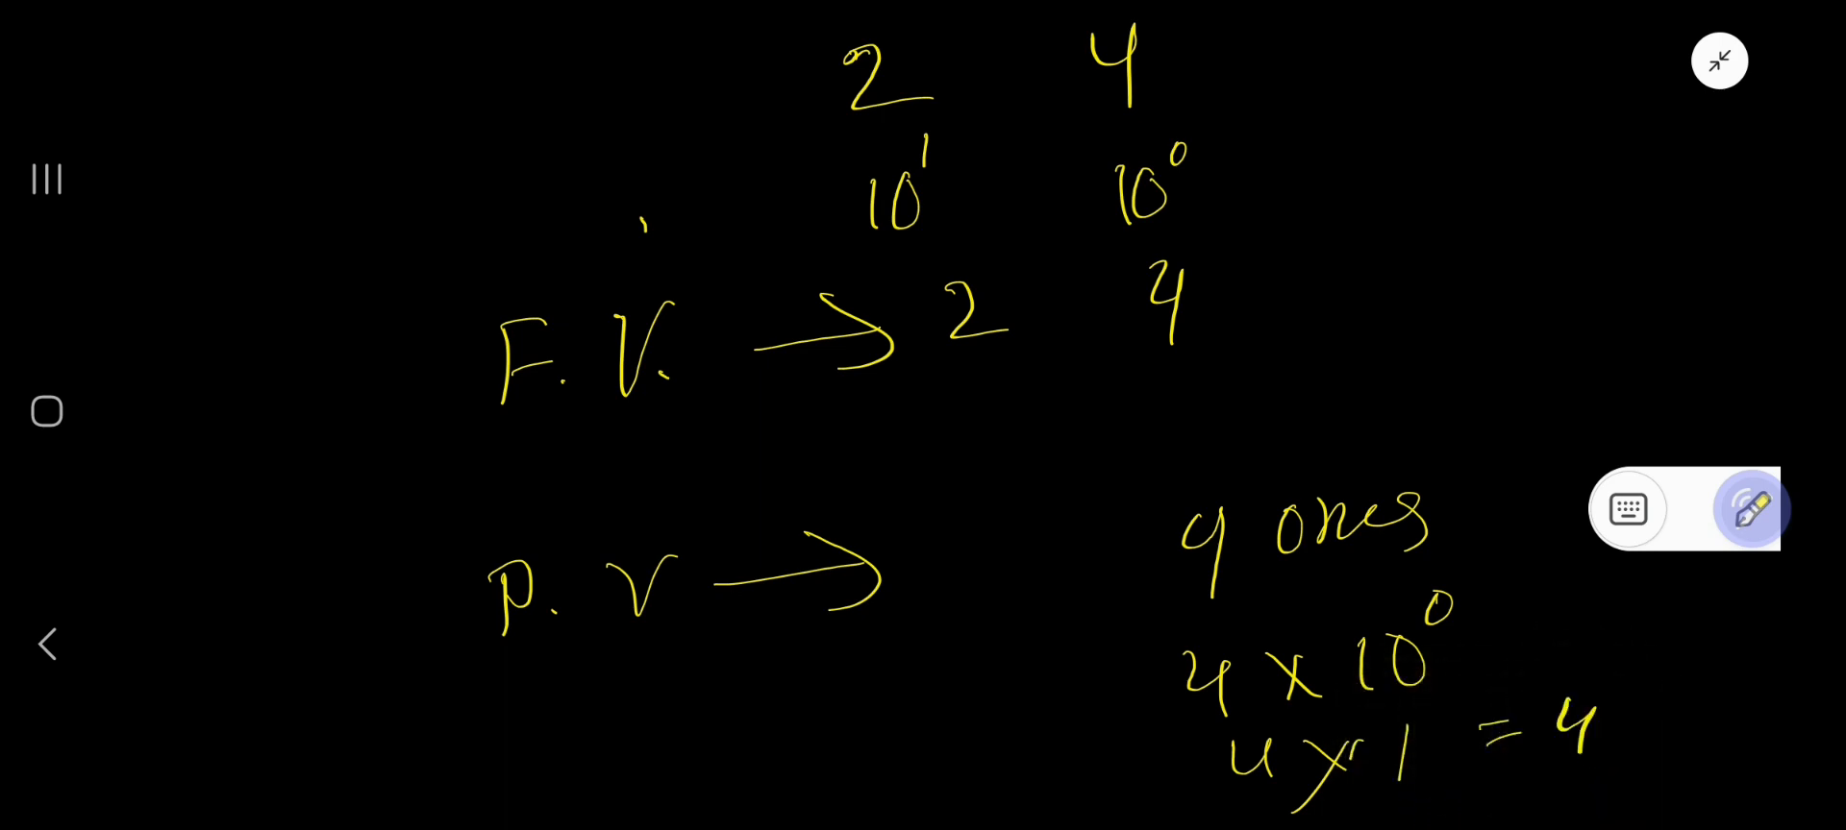
mouse_move(871, 117)
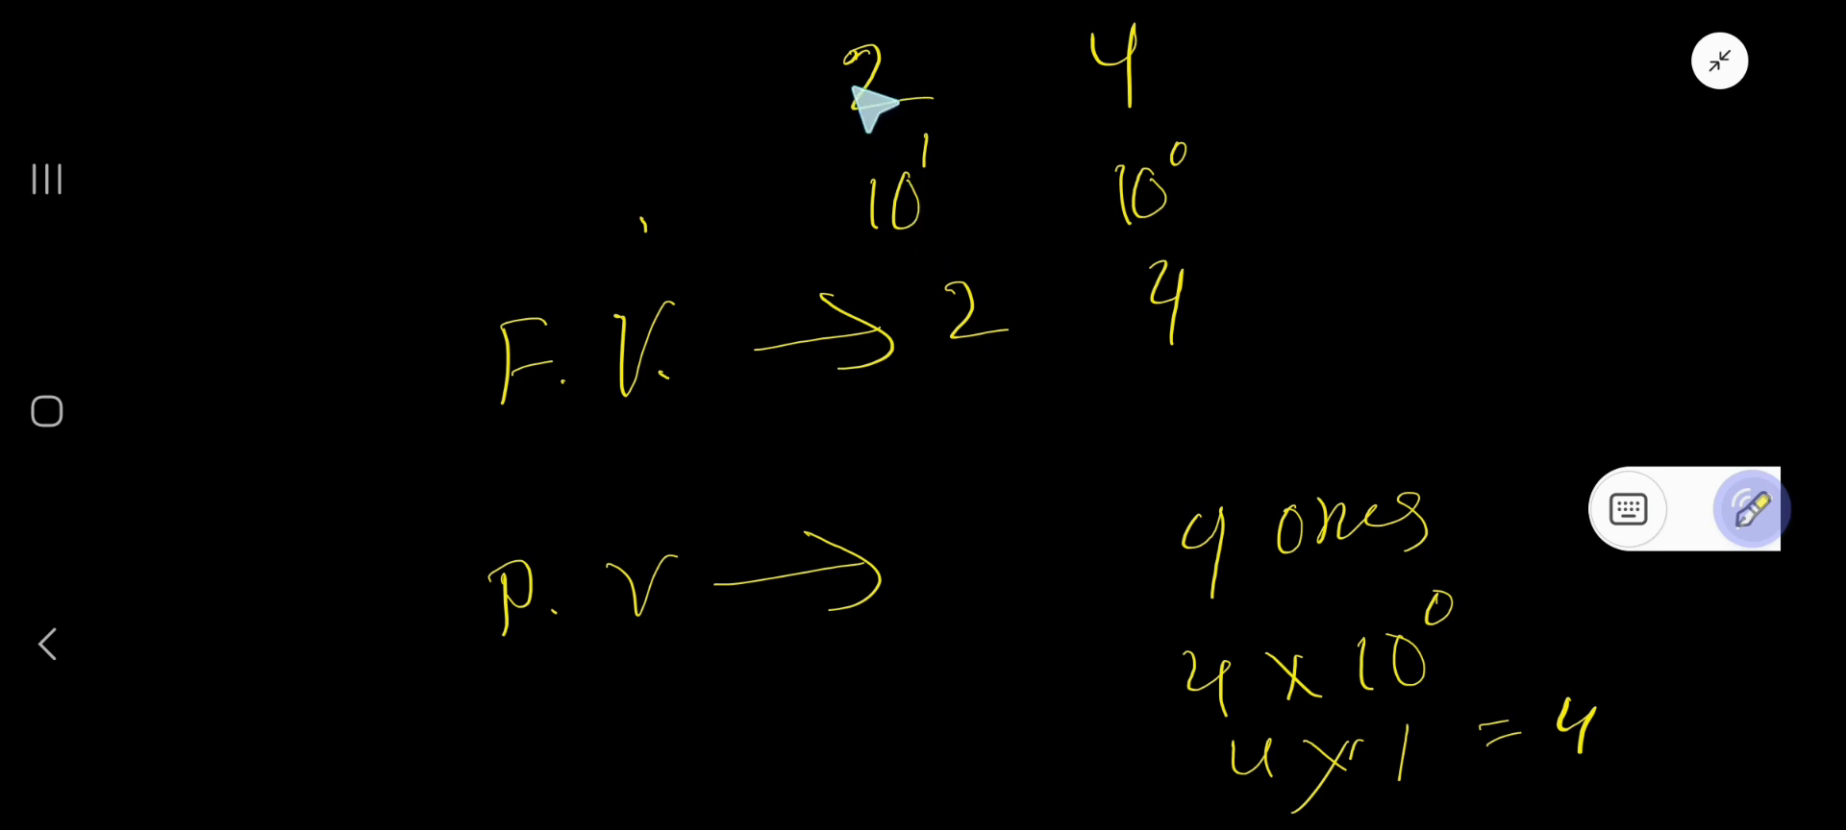
mouse_move(947, 565)
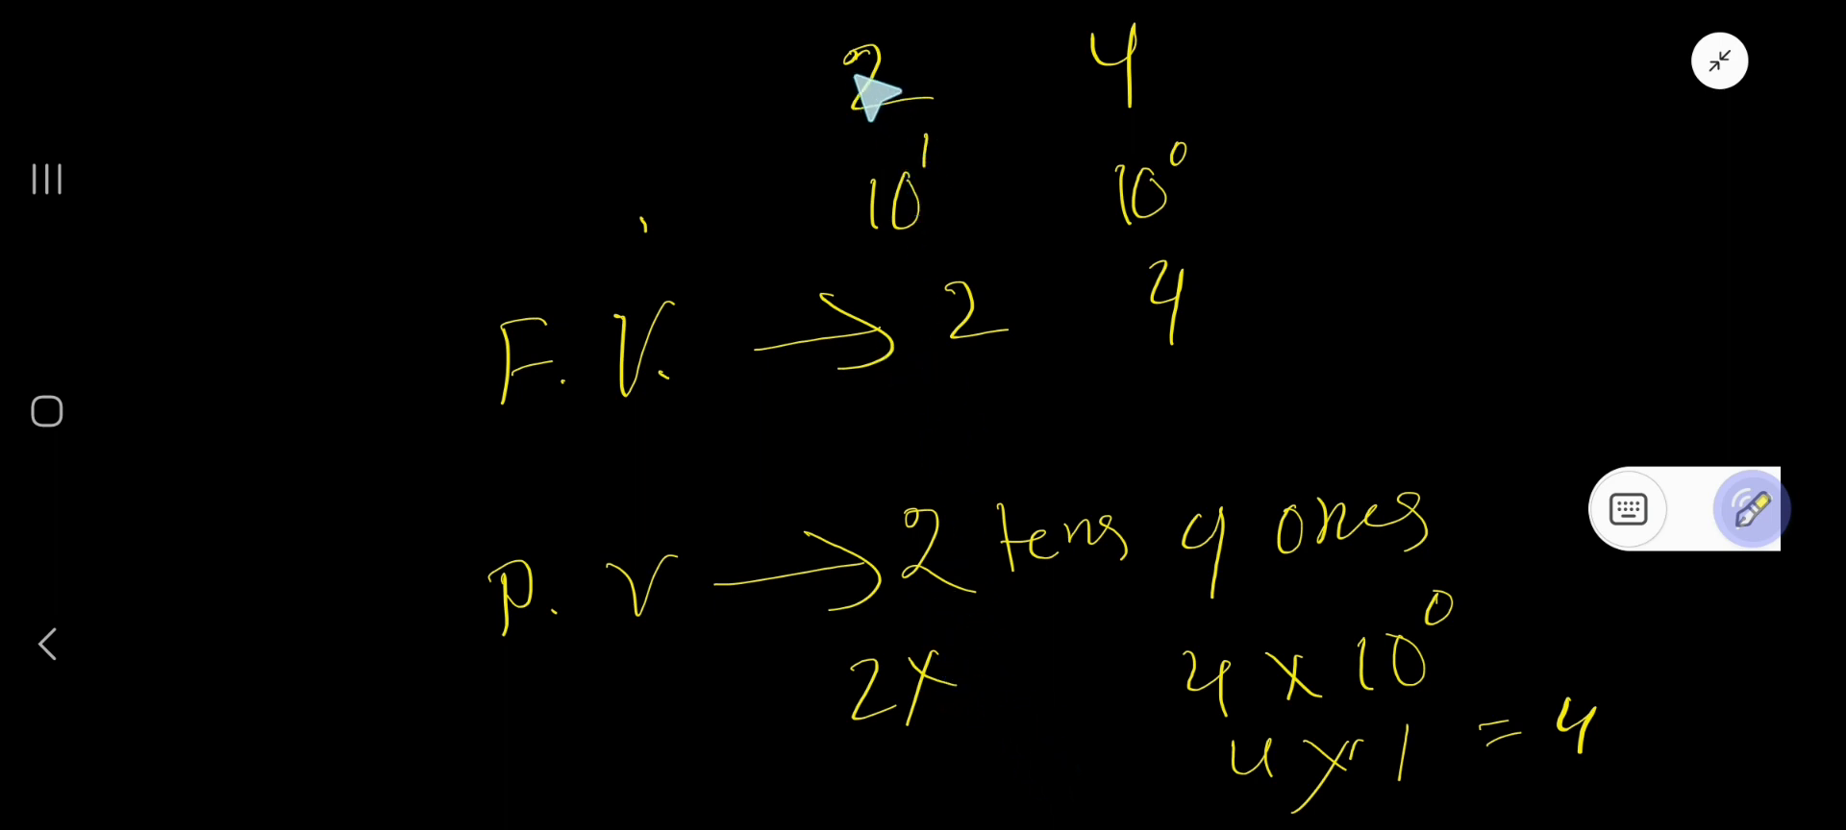
mouse_move(1013, 523)
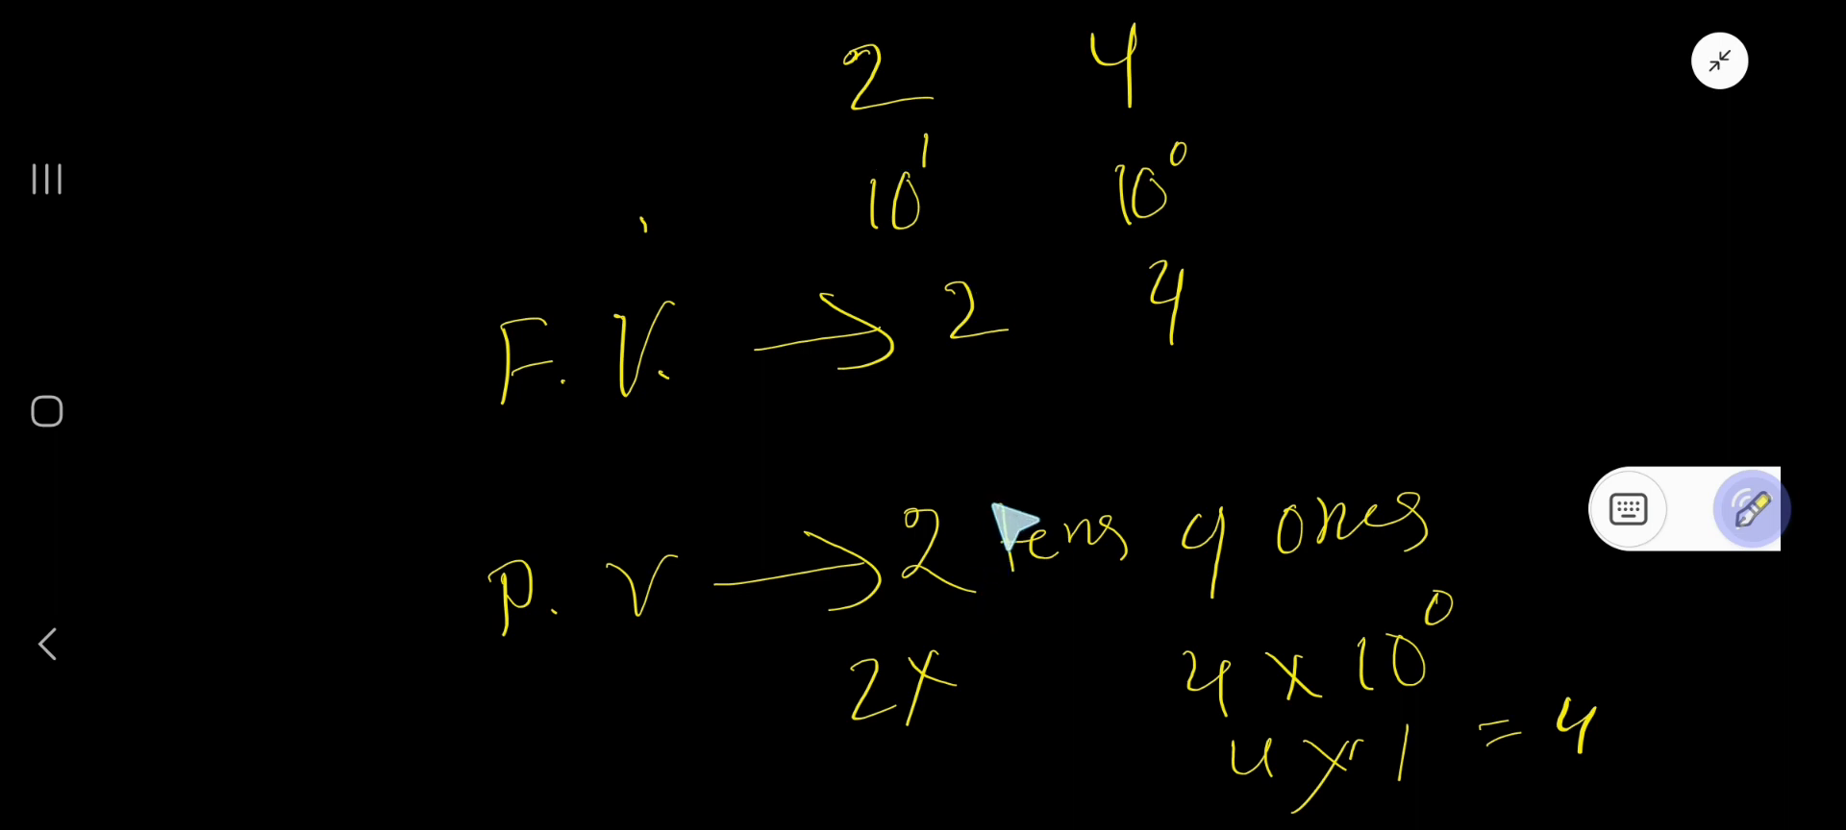
mouse_move(911, 240)
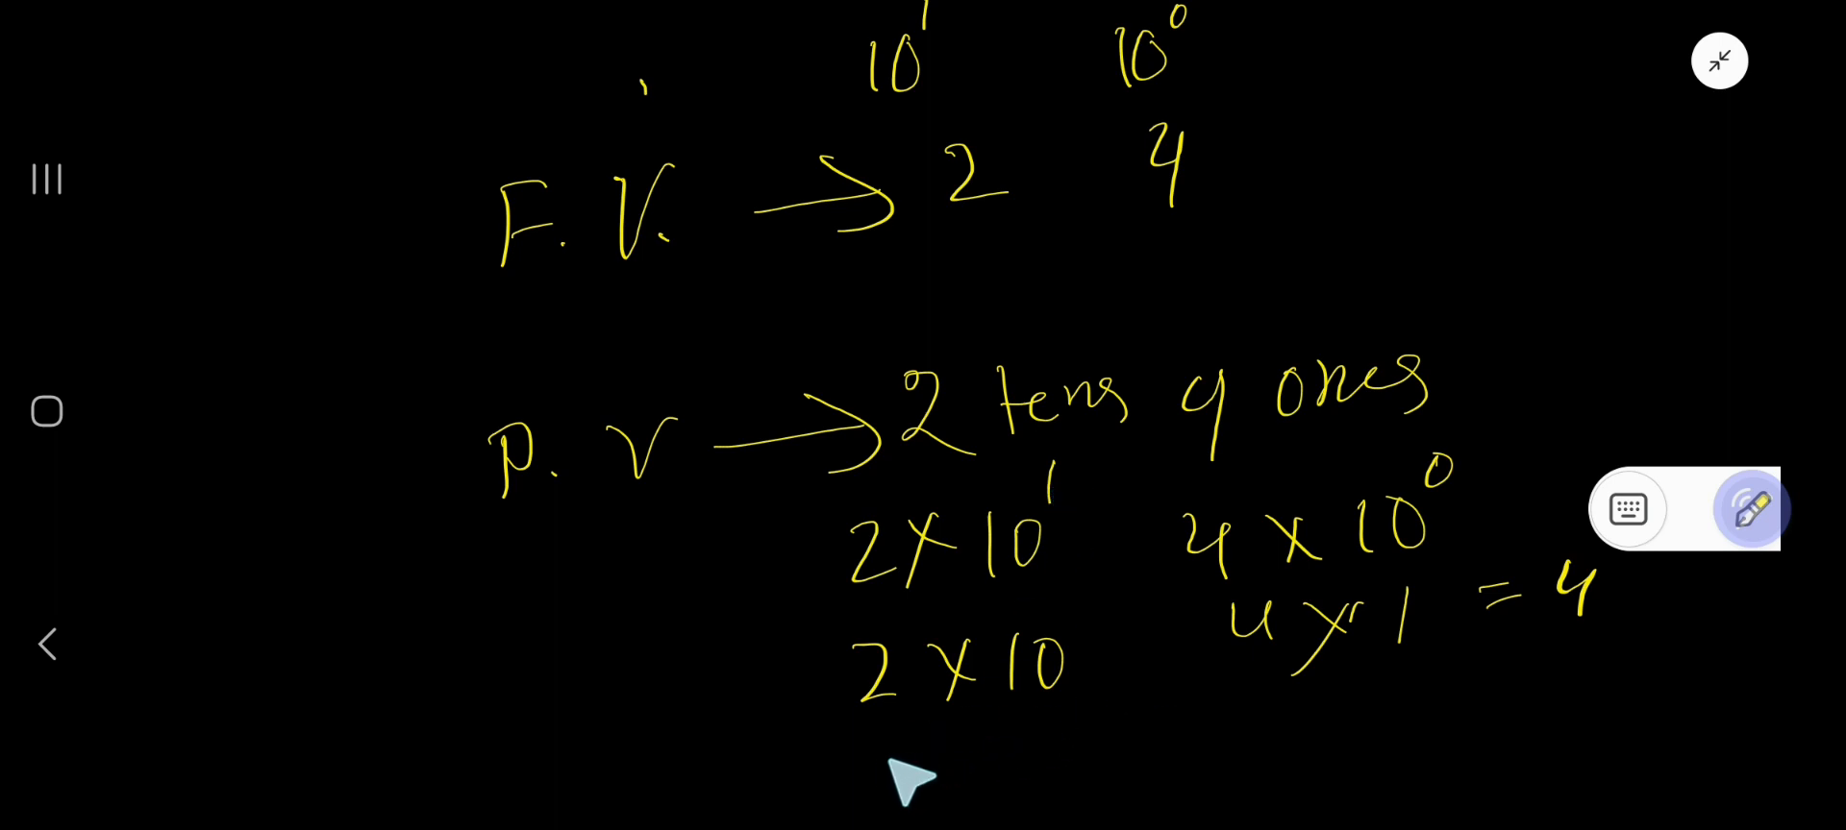
mouse_move(1054, 729)
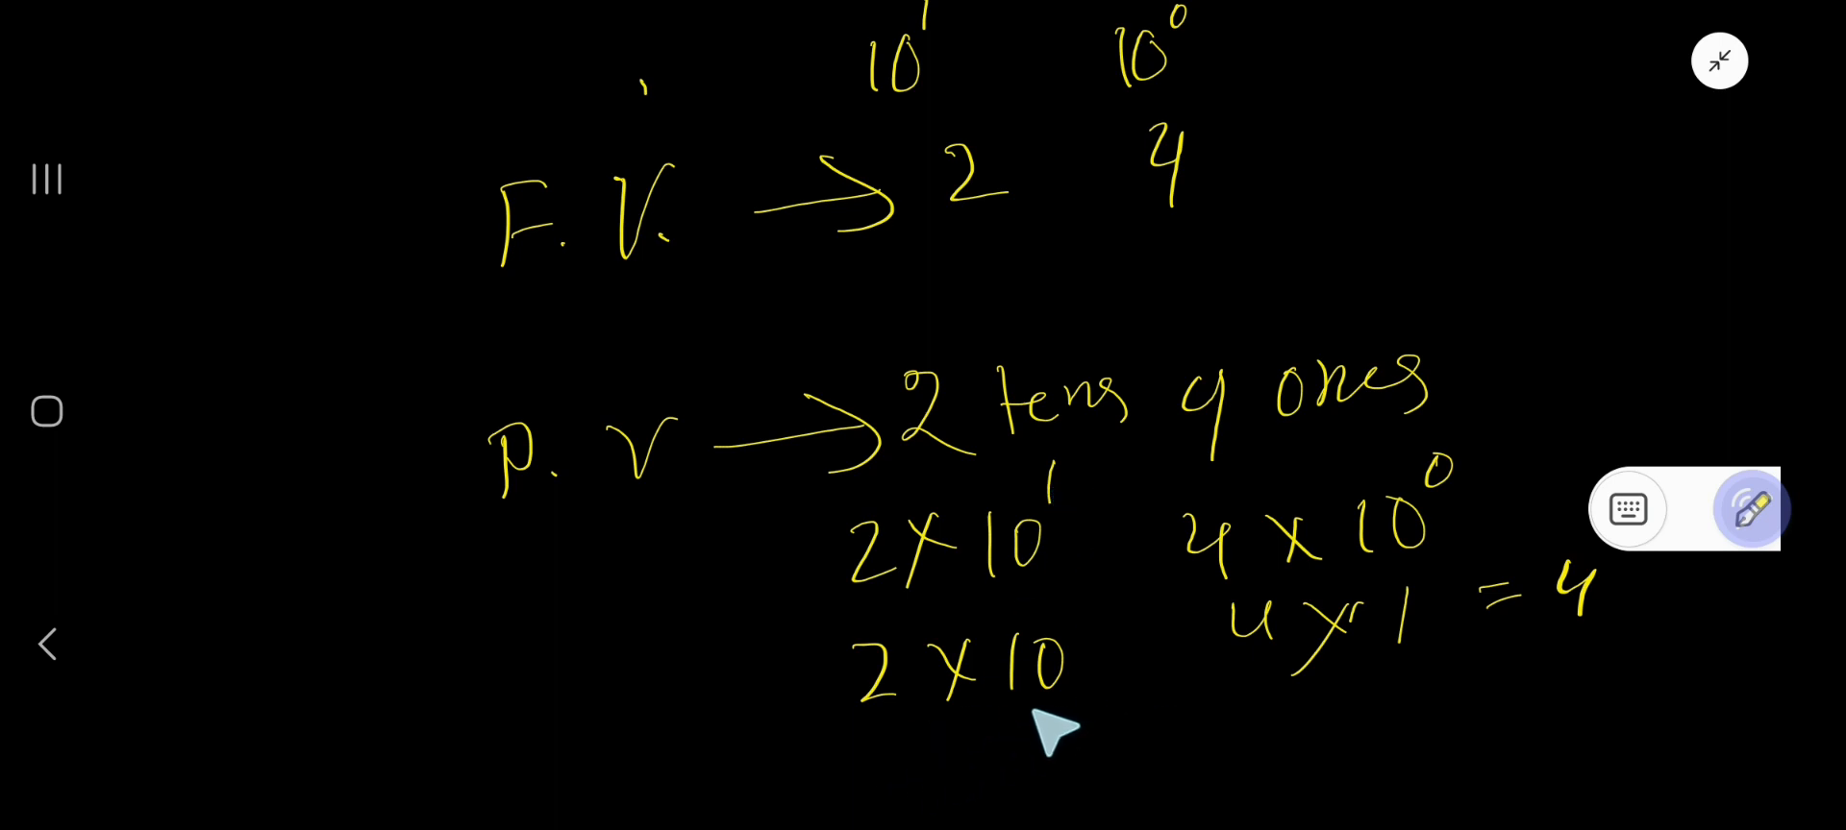